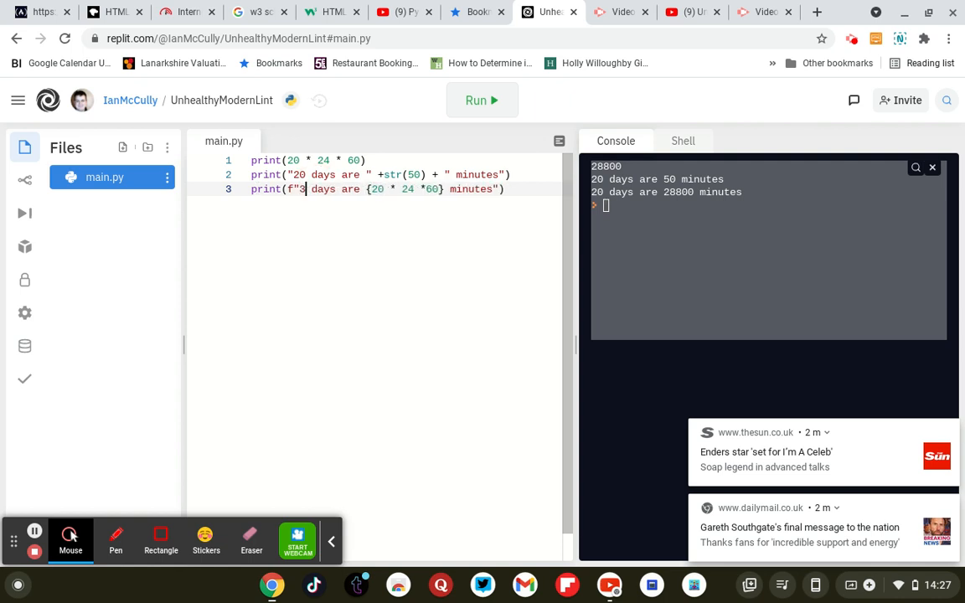
# Step: Replace 20 with 35 days in line 3's f-string and run, printing 50400 minutes
pyautogui.write('5')
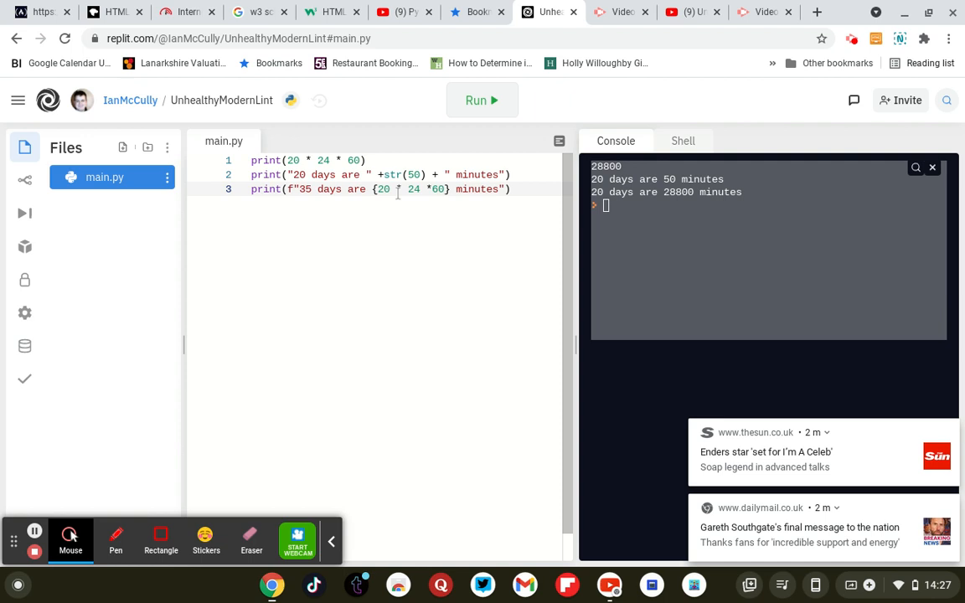
pyautogui.press('BackSpace')
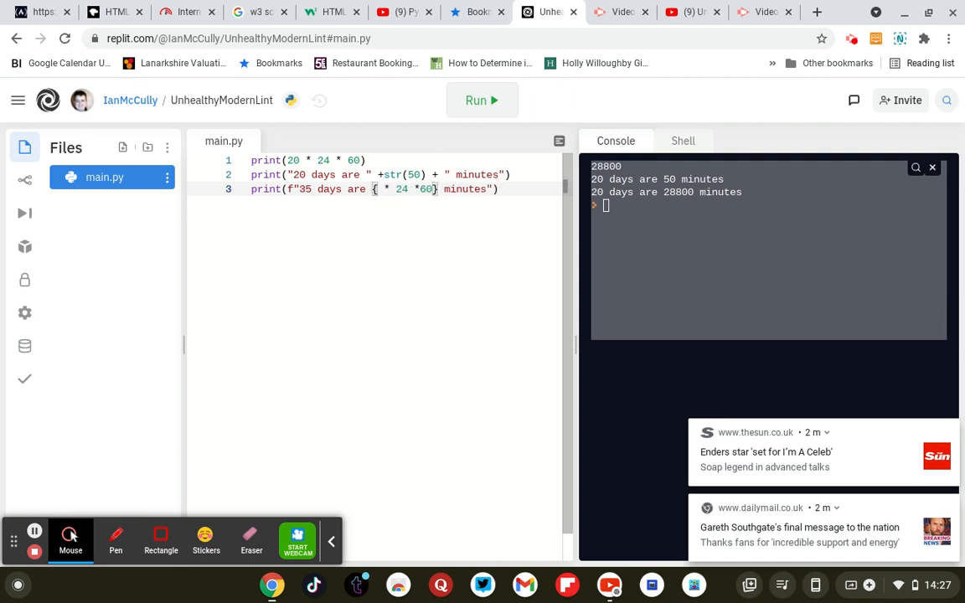
pyautogui.write('35')
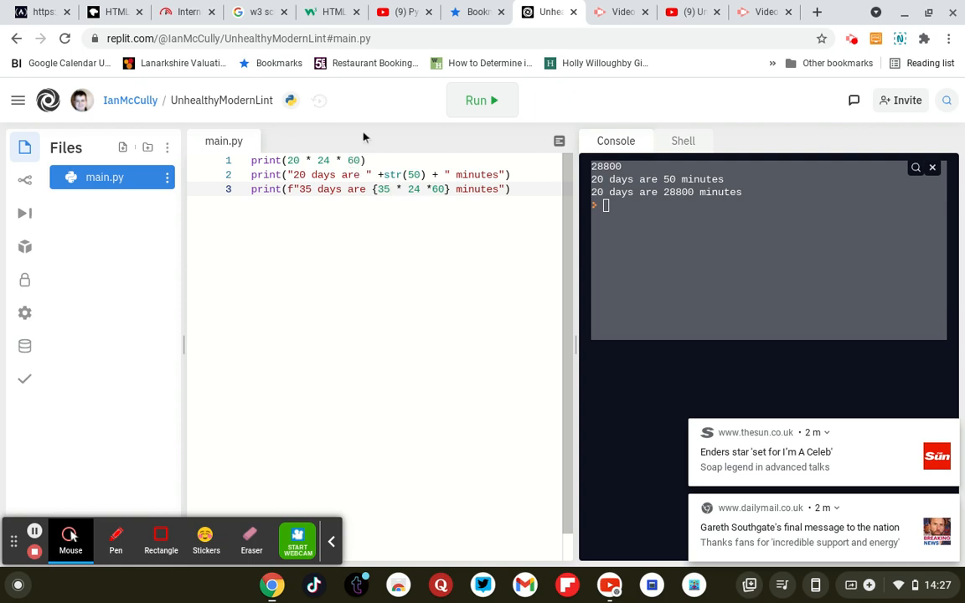
pyautogui.click(481, 100)
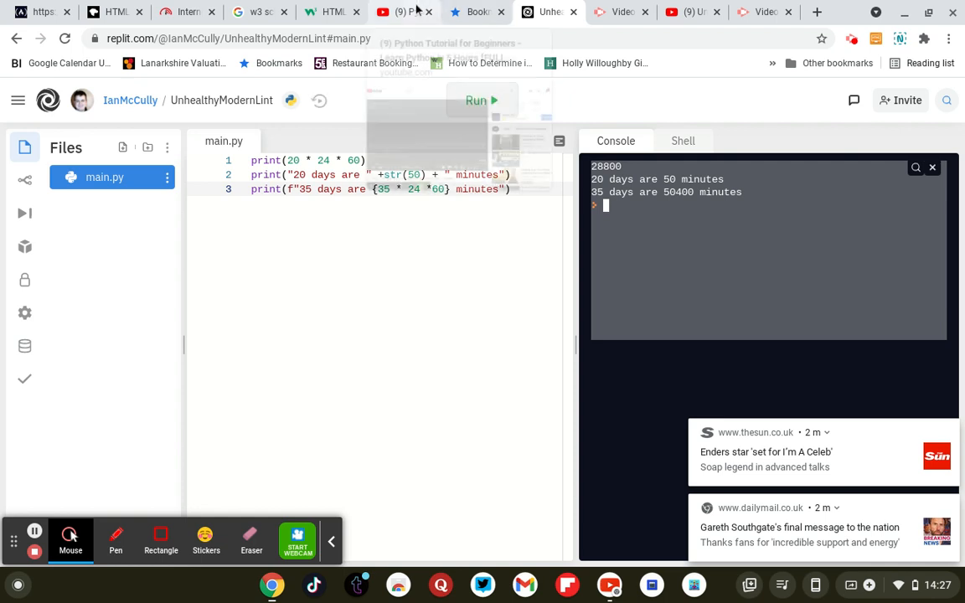
# Step: Play the YouTube tutorial up to the duplicated 35-day line, then return to Replit
pyautogui.click(404, 11)
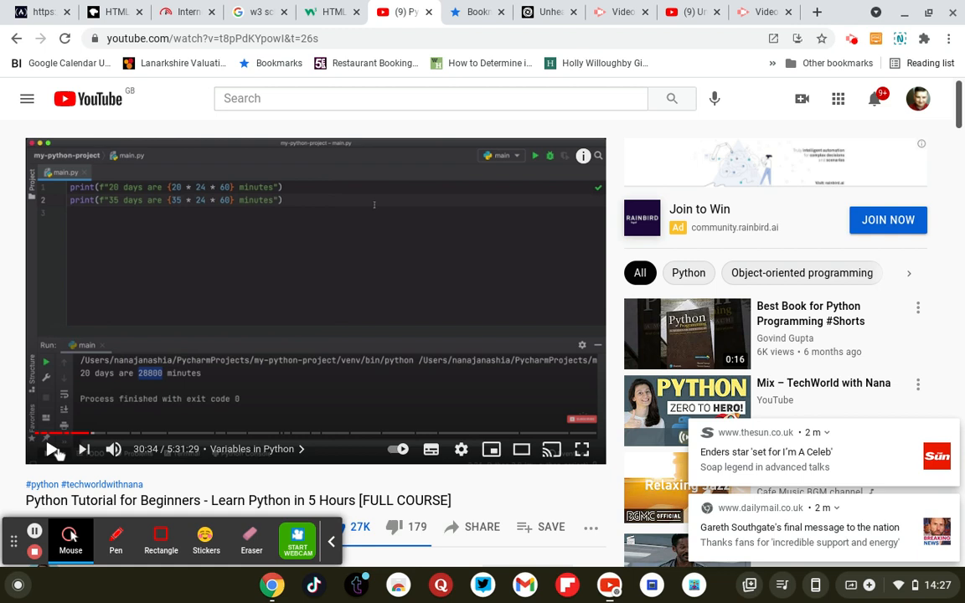
pyautogui.click(52, 449)
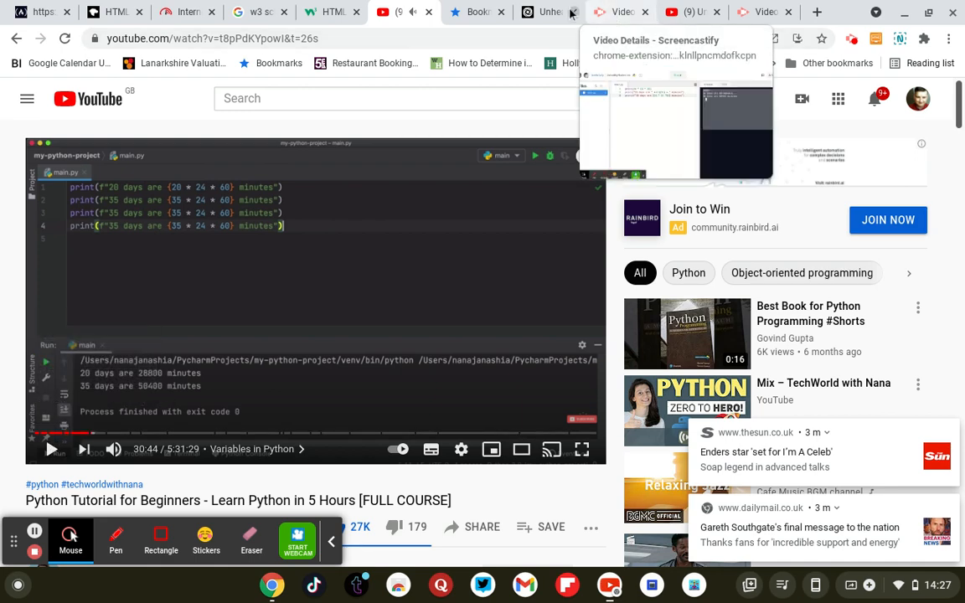
pyautogui.click(548, 12)
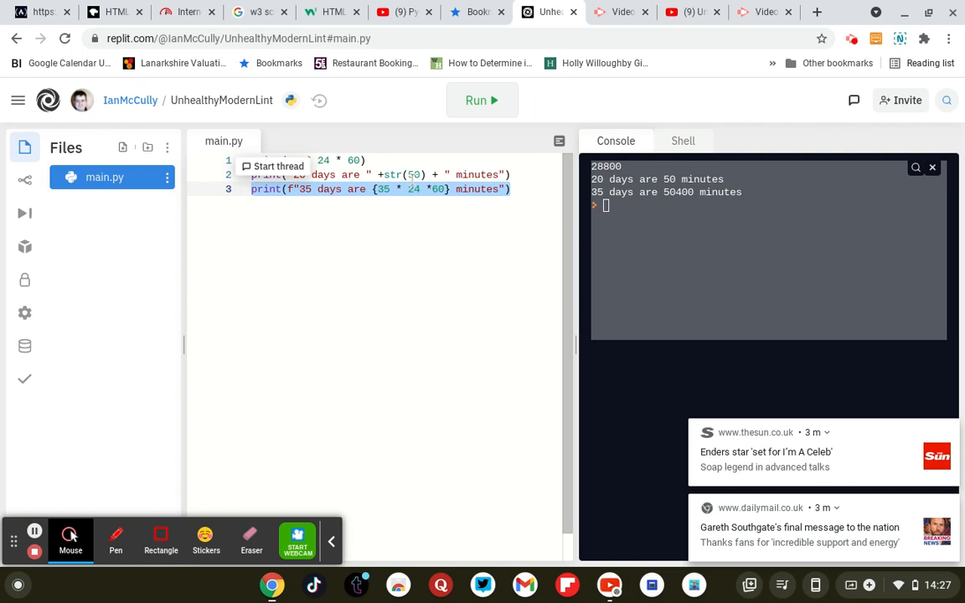
# Step: Paste copies of the 35-day print line below line 3 and run the program
pyautogui.click(512, 188)
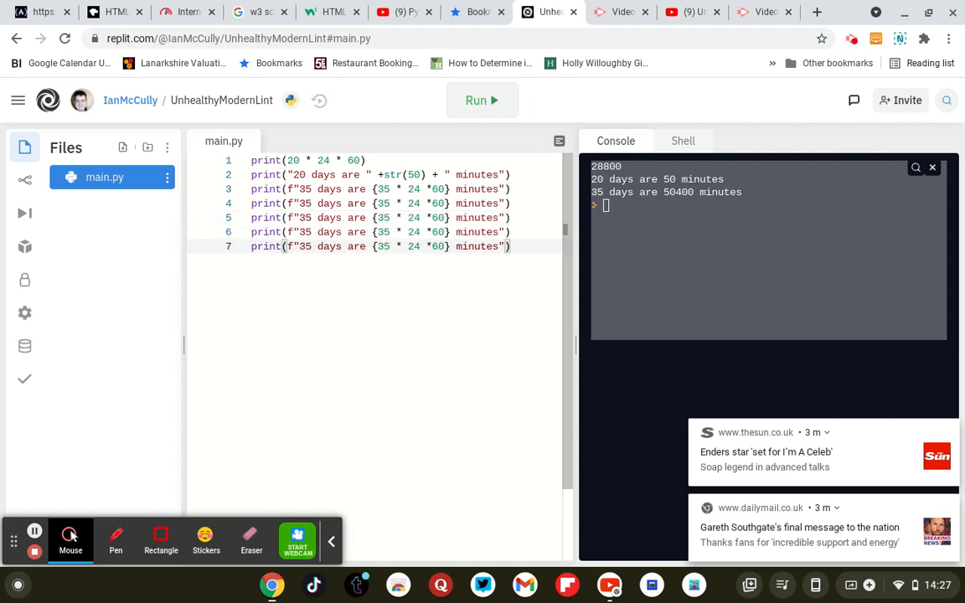
pyautogui.press('Enter')
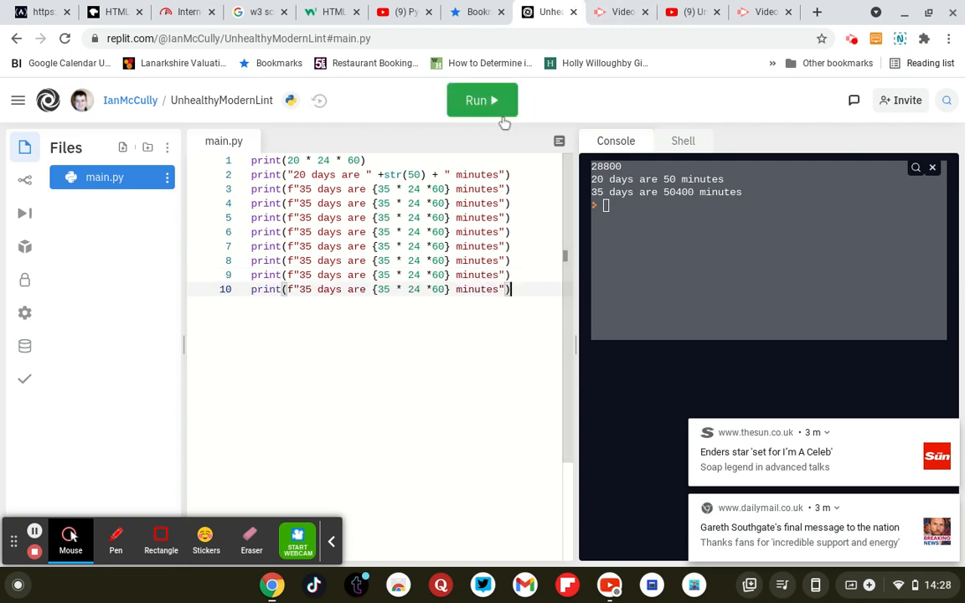
pyautogui.click(481, 100)
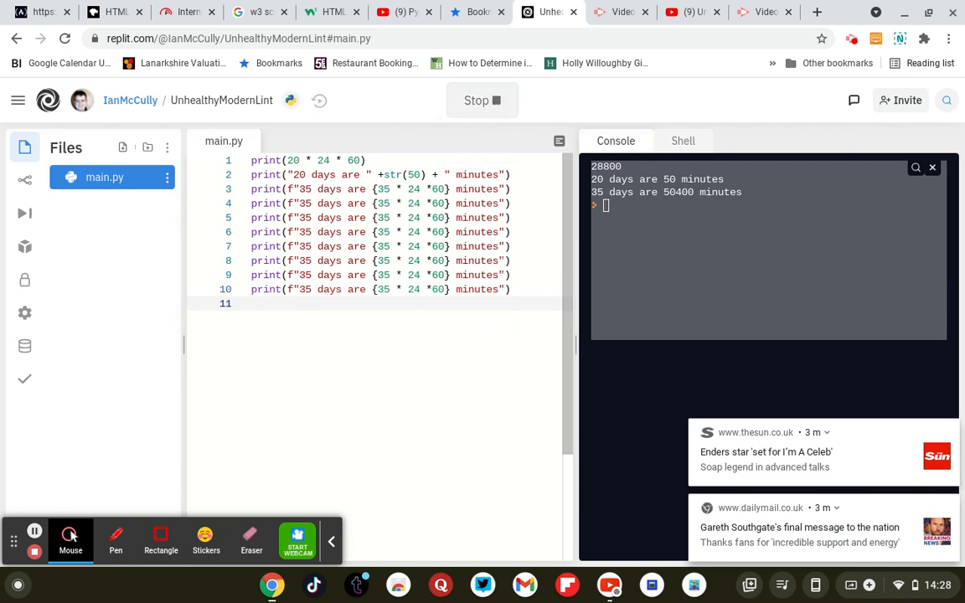
pyautogui.moveTo(482, 101)
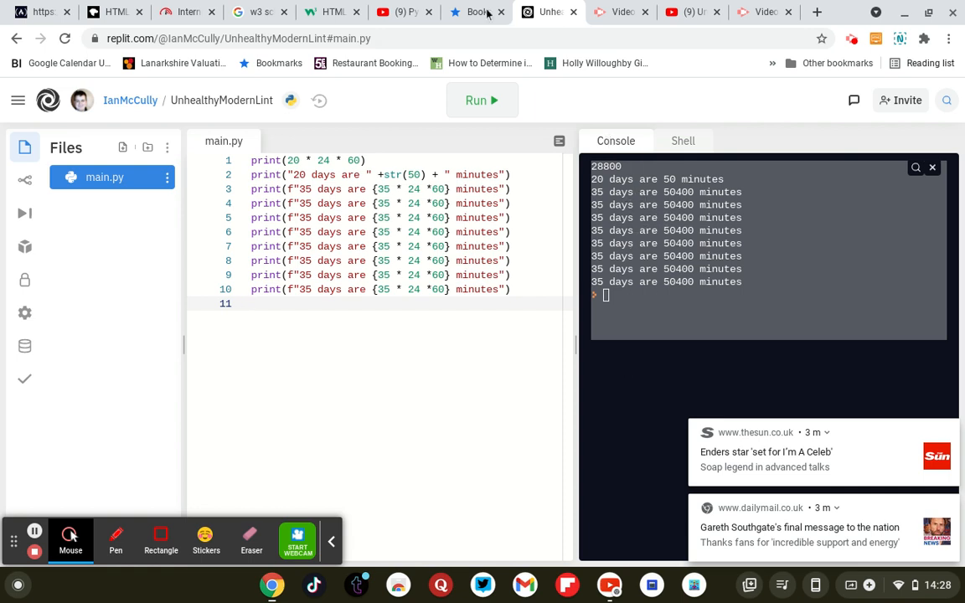
pyautogui.click(404, 11)
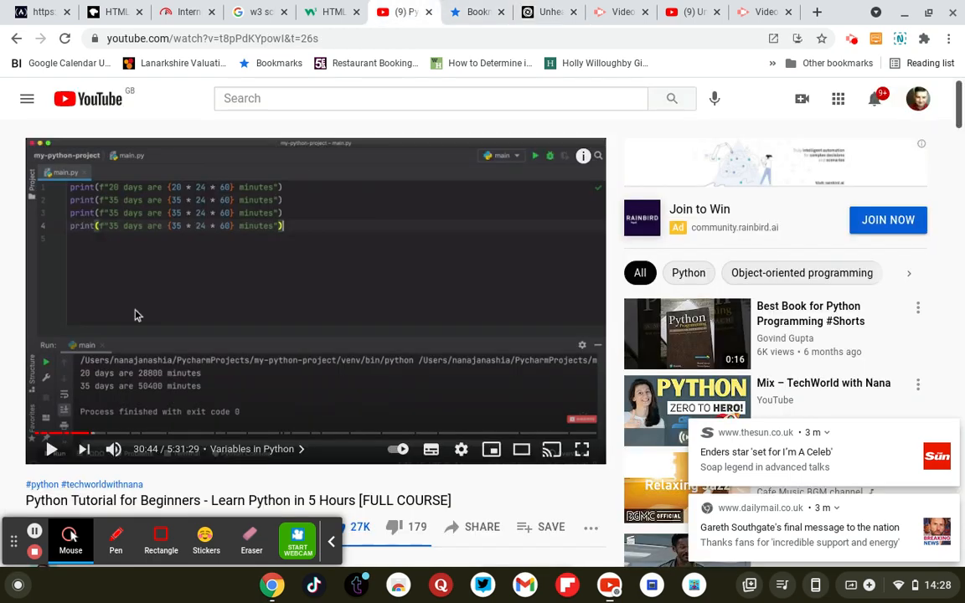
pyautogui.moveTo(51, 449)
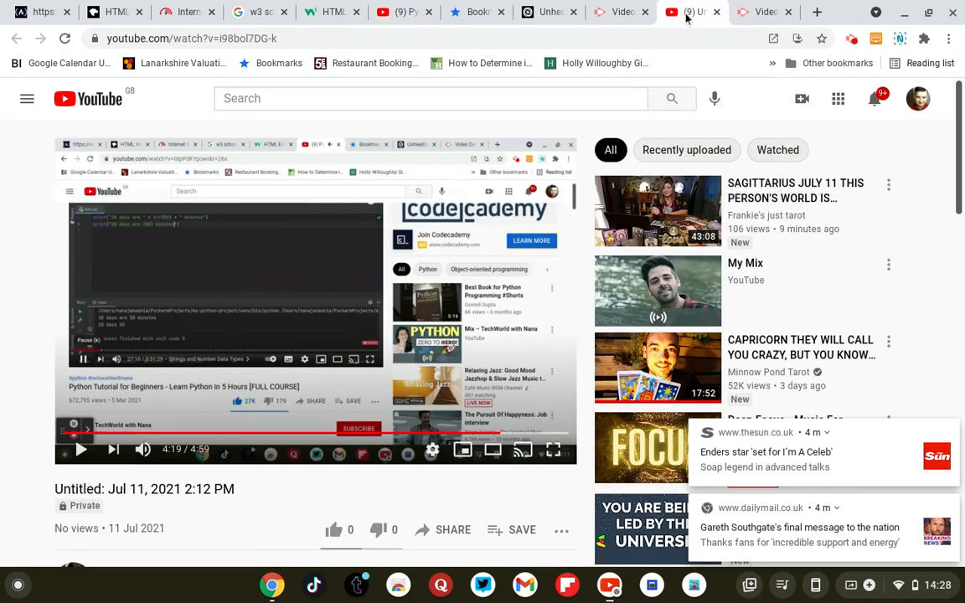
pyautogui.click(548, 12)
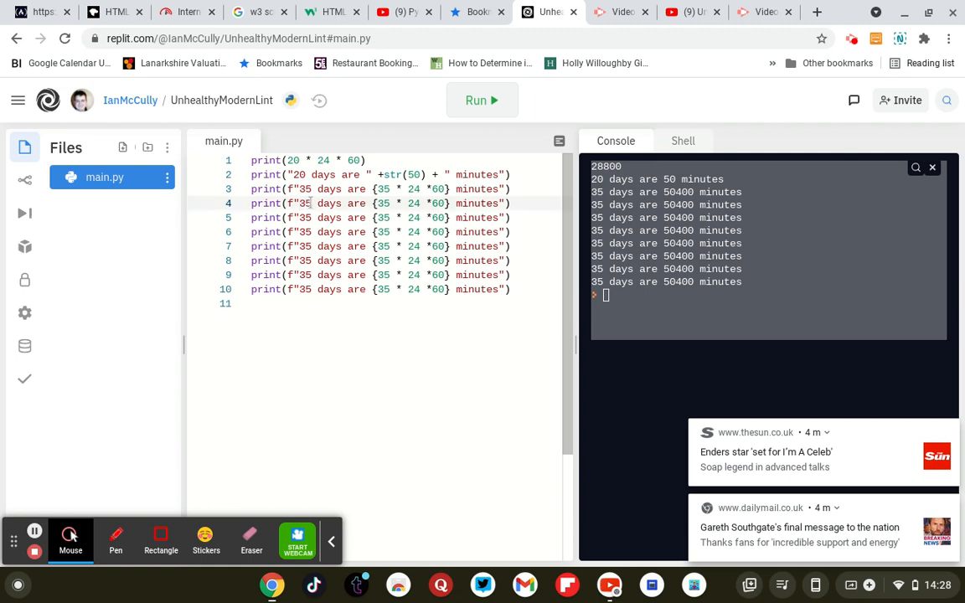
# Step: Set lines 4 and 5 to 50 and 110 days, run, and compare with the tutorial
pyautogui.write('50')
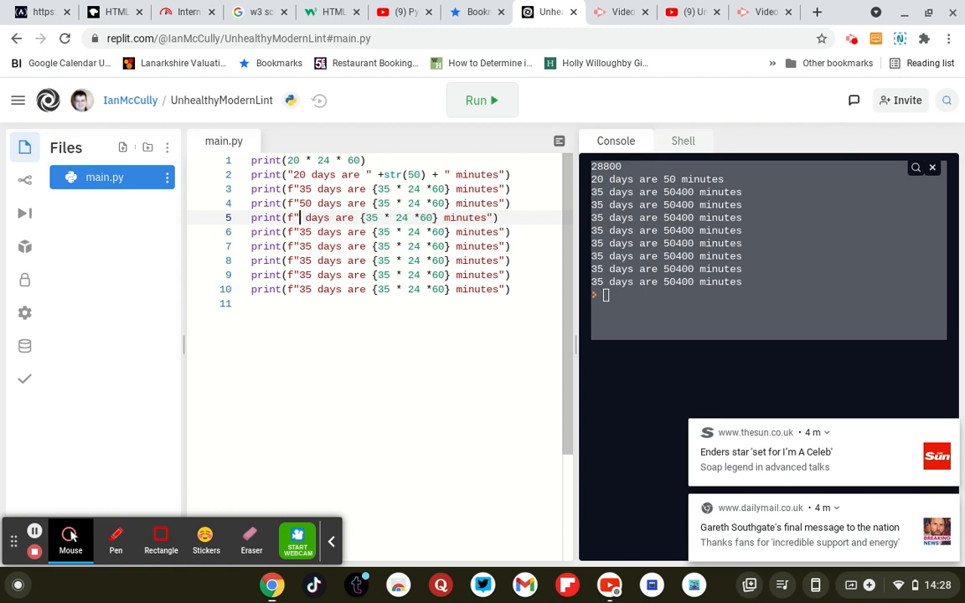
pyautogui.write('110')
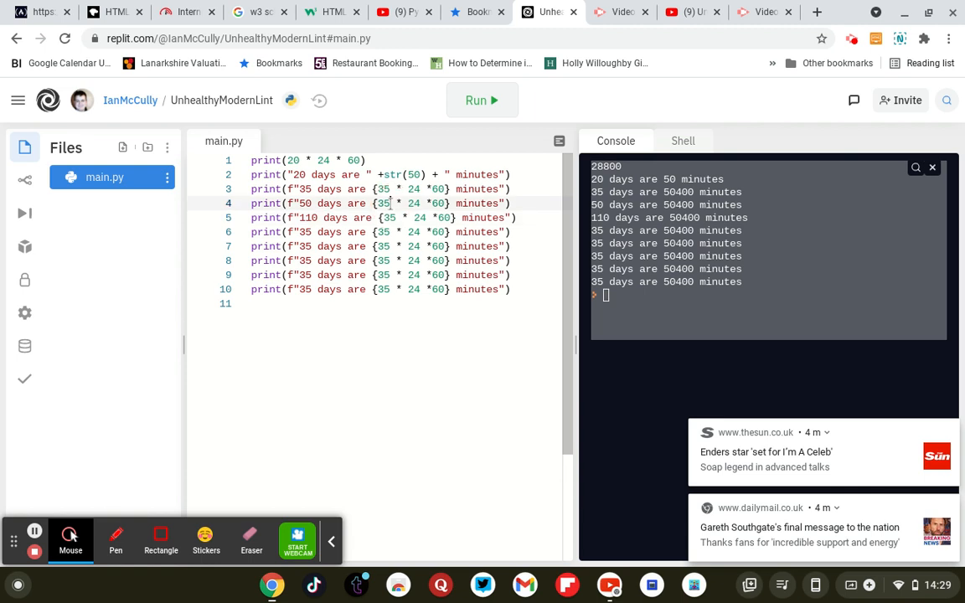
pyautogui.click(389, 203)
pyautogui.write('0')
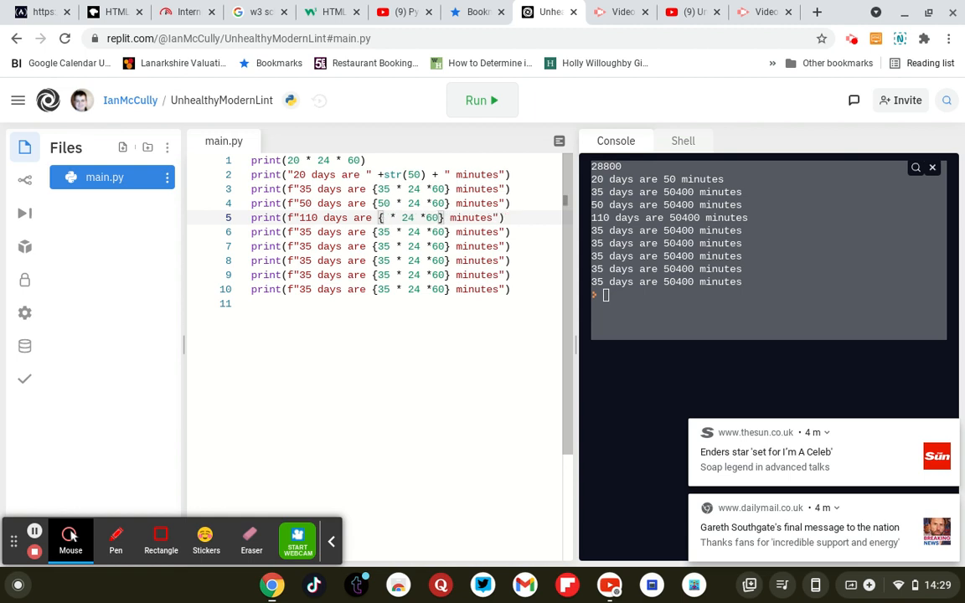
pyautogui.write('110')
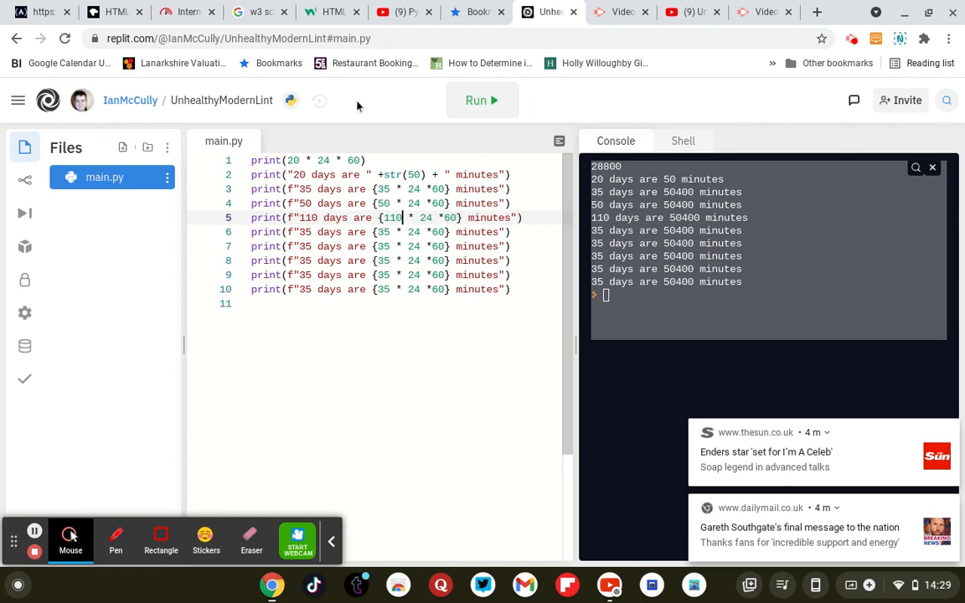
pyautogui.click(481, 99)
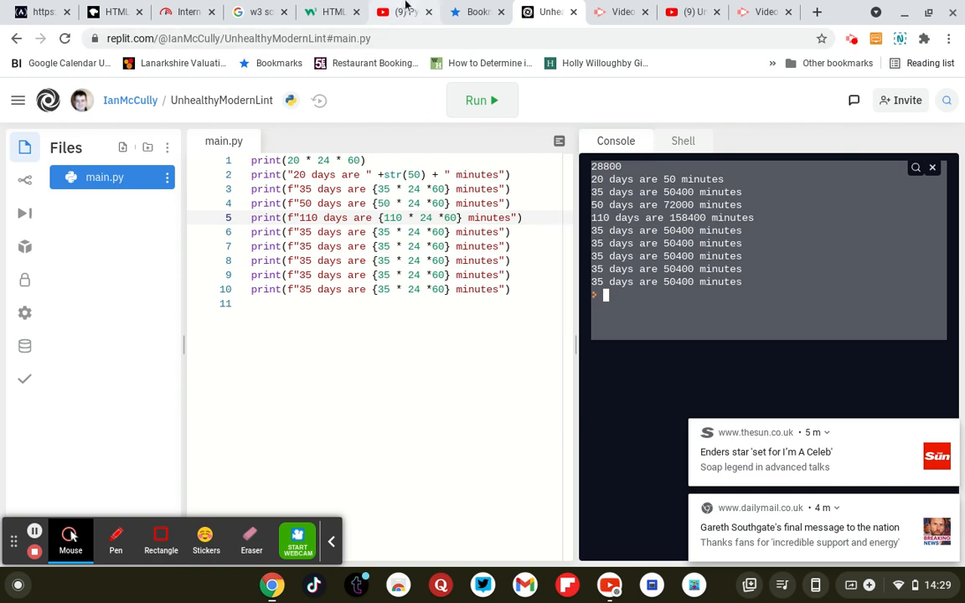
pyautogui.click(402, 12)
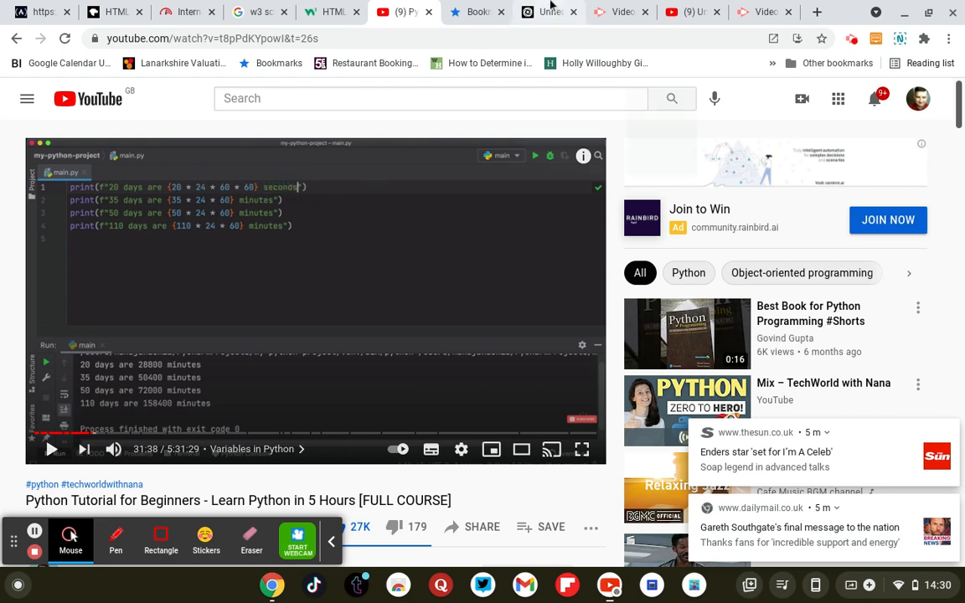
# Step: Return from the seconds-conversion tutorial to the Replit code
pyautogui.click(549, 12)
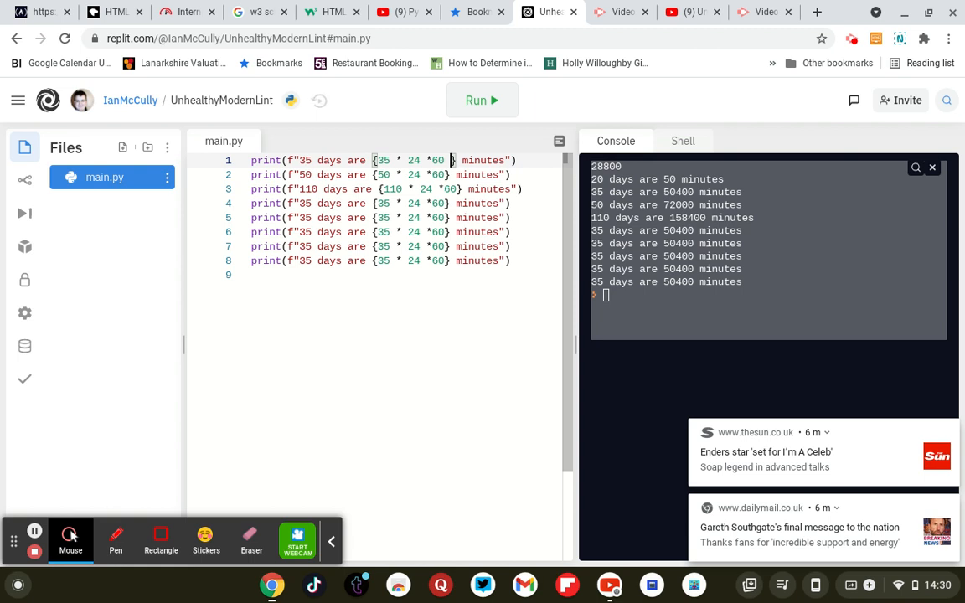
# Step: Make line 1 multiply by another 60 and say seconds, printing 3024000 seconds
pyautogui.write('* 60')
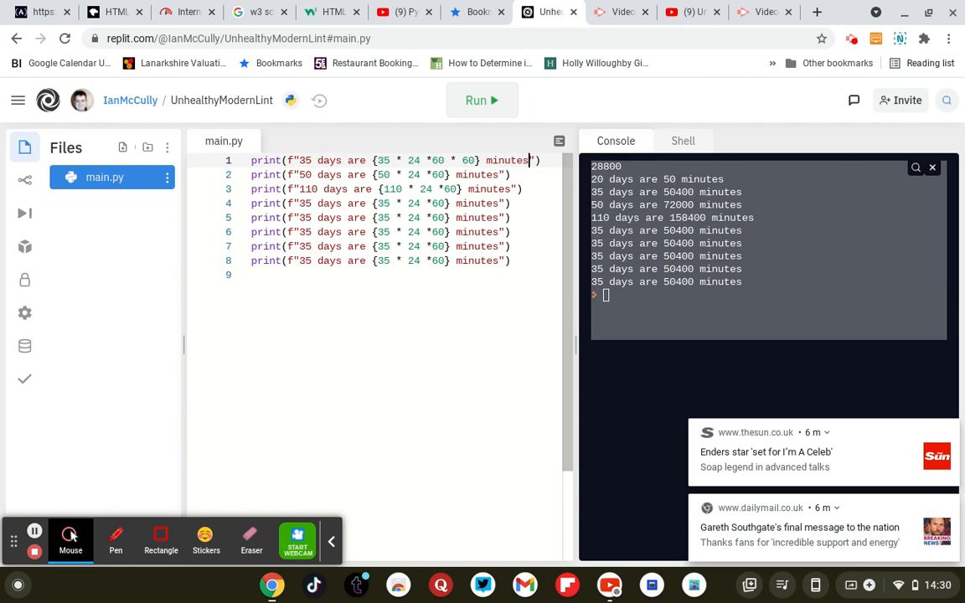
pyautogui.press('BackSpace')
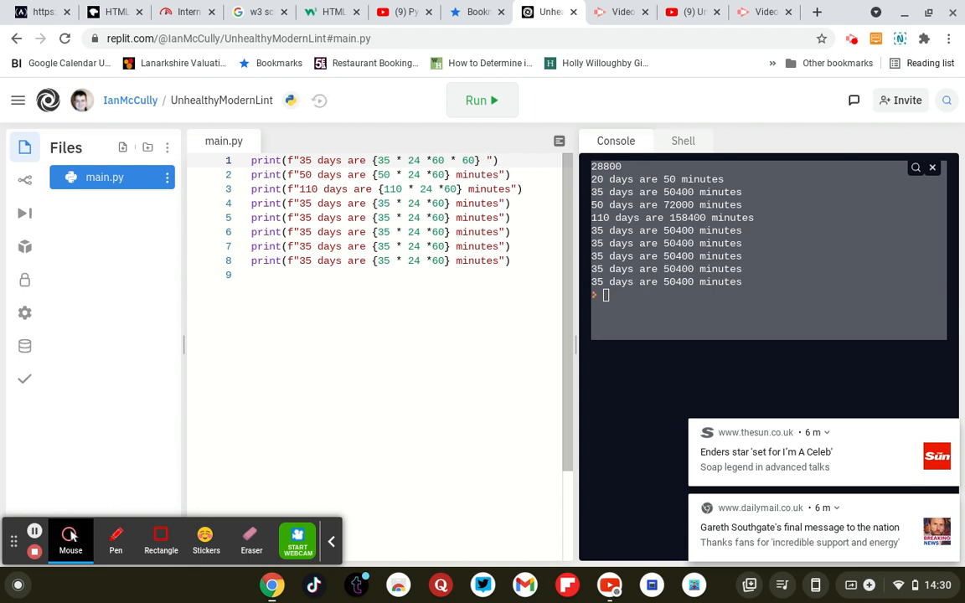
pyautogui.write('seconds')
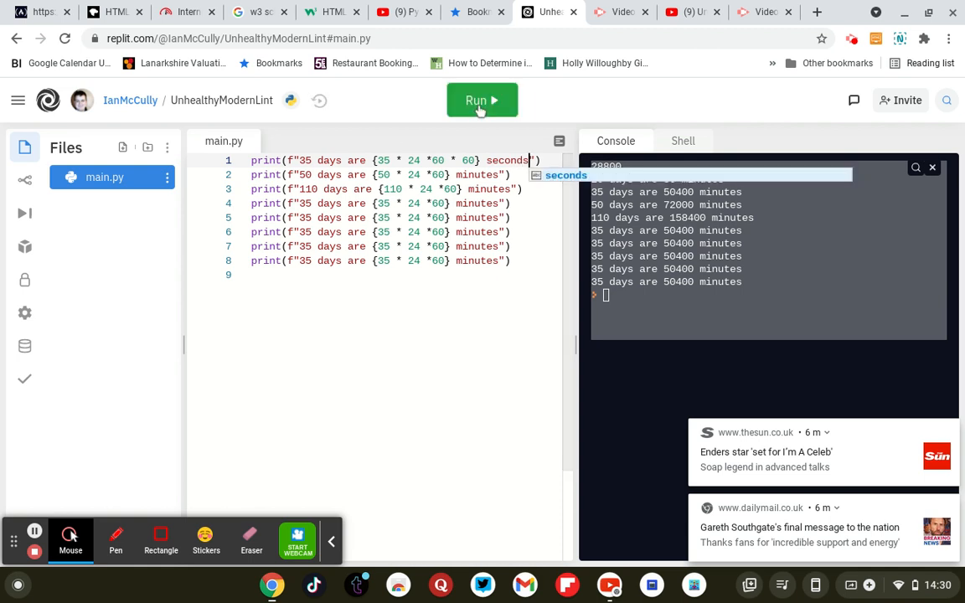
pyautogui.click(481, 100)
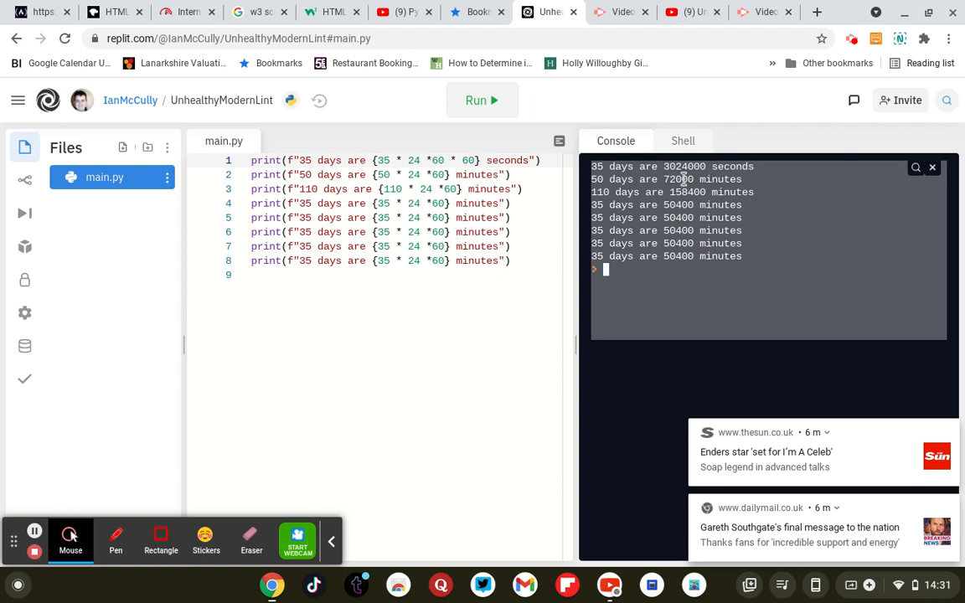
pyautogui.moveTo(683, 178)
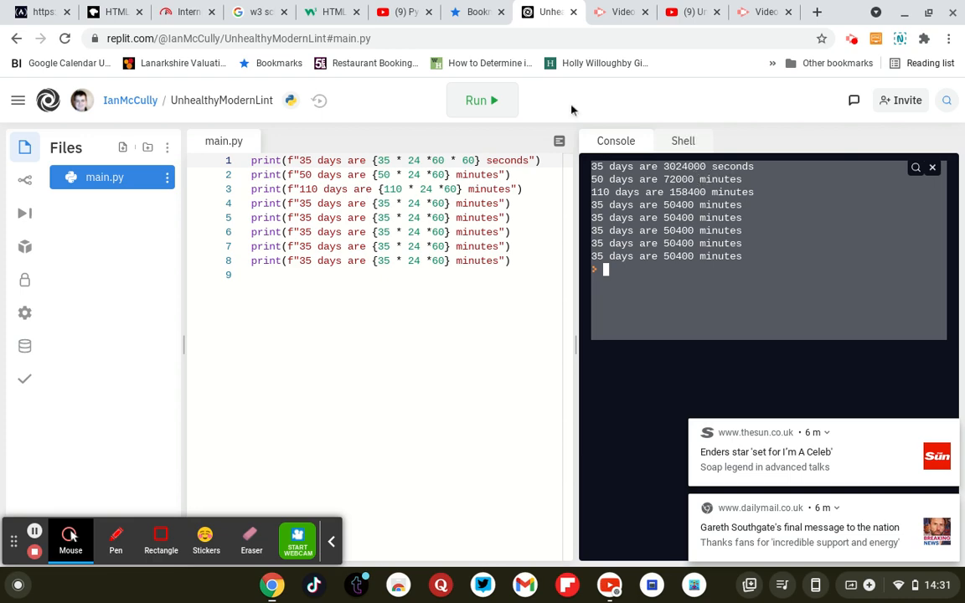
pyautogui.click(405, 12)
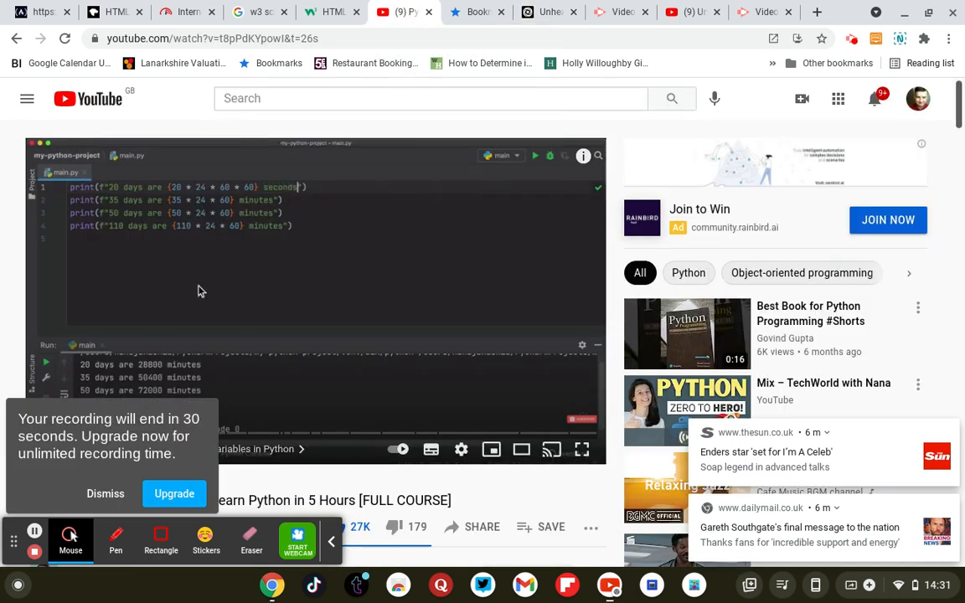